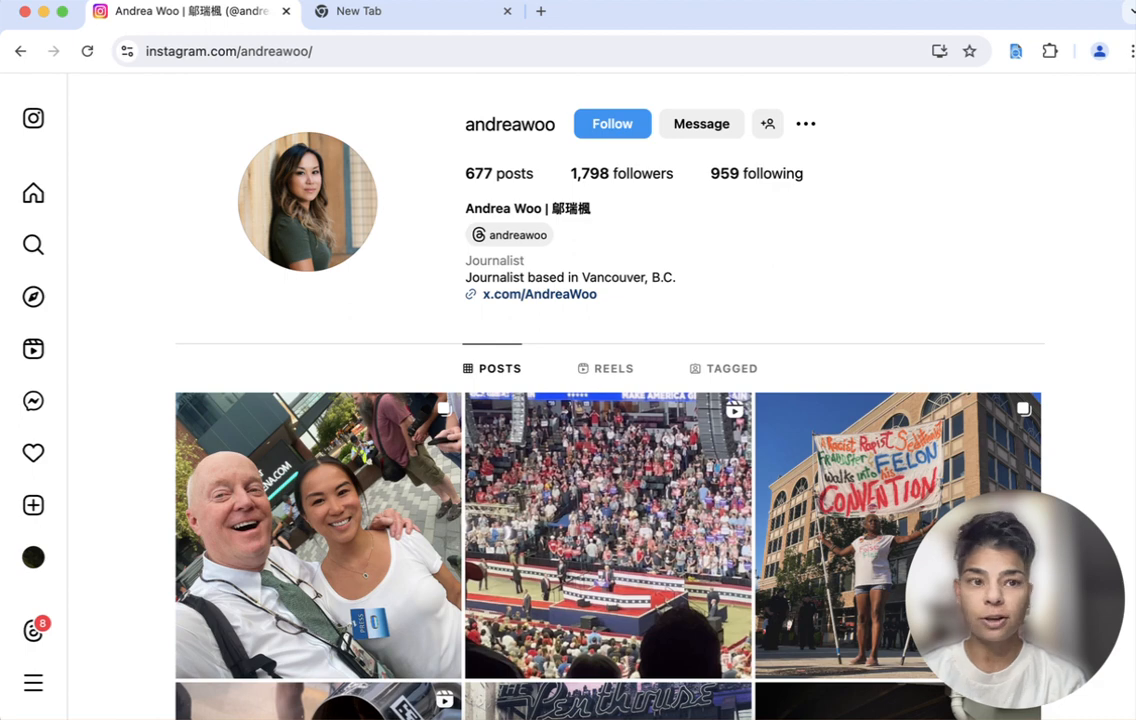
mouse_move(1036, 90)
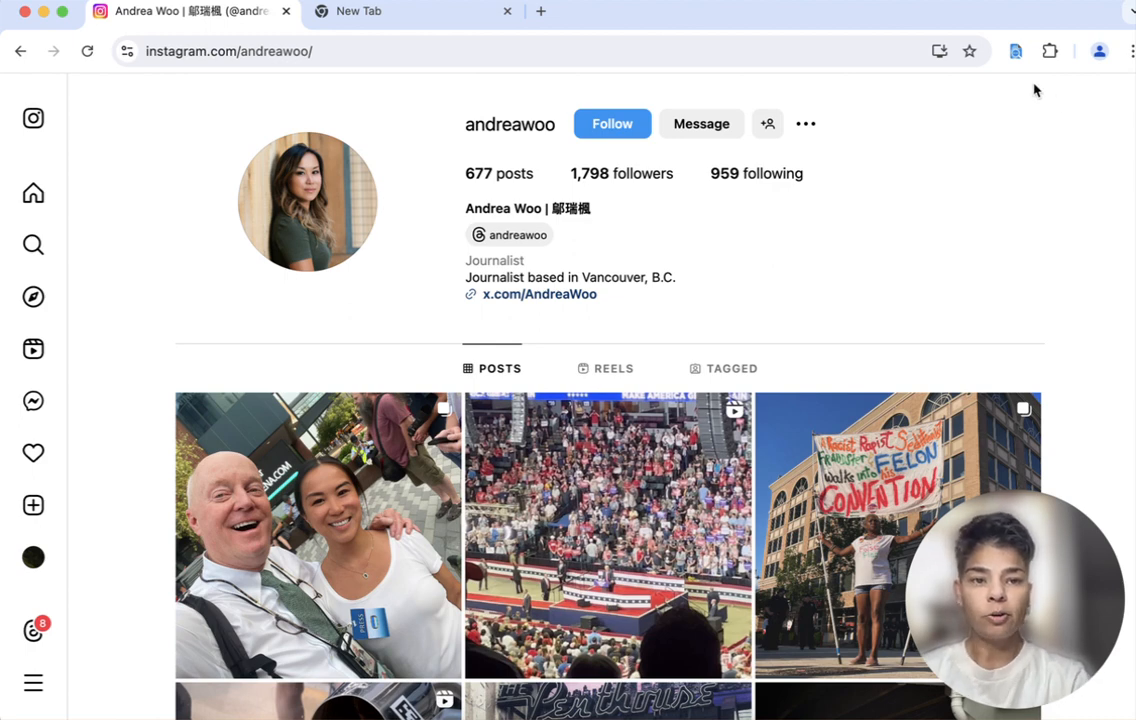
mouse_move(976, 88)
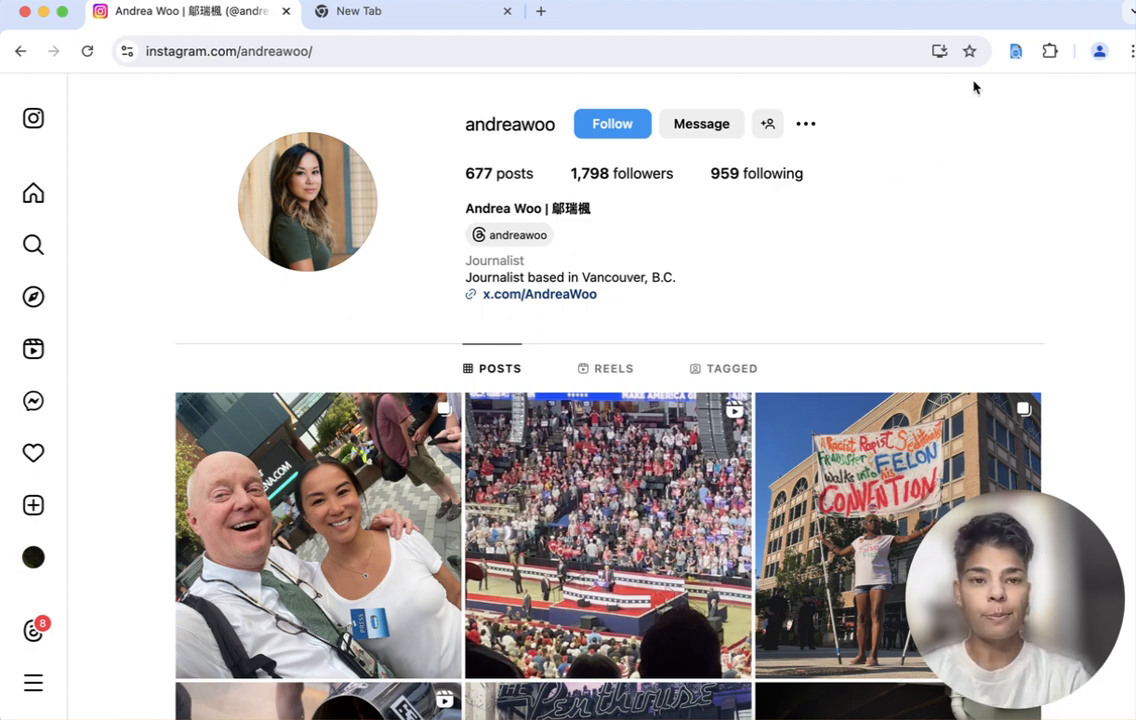
click(1016, 52)
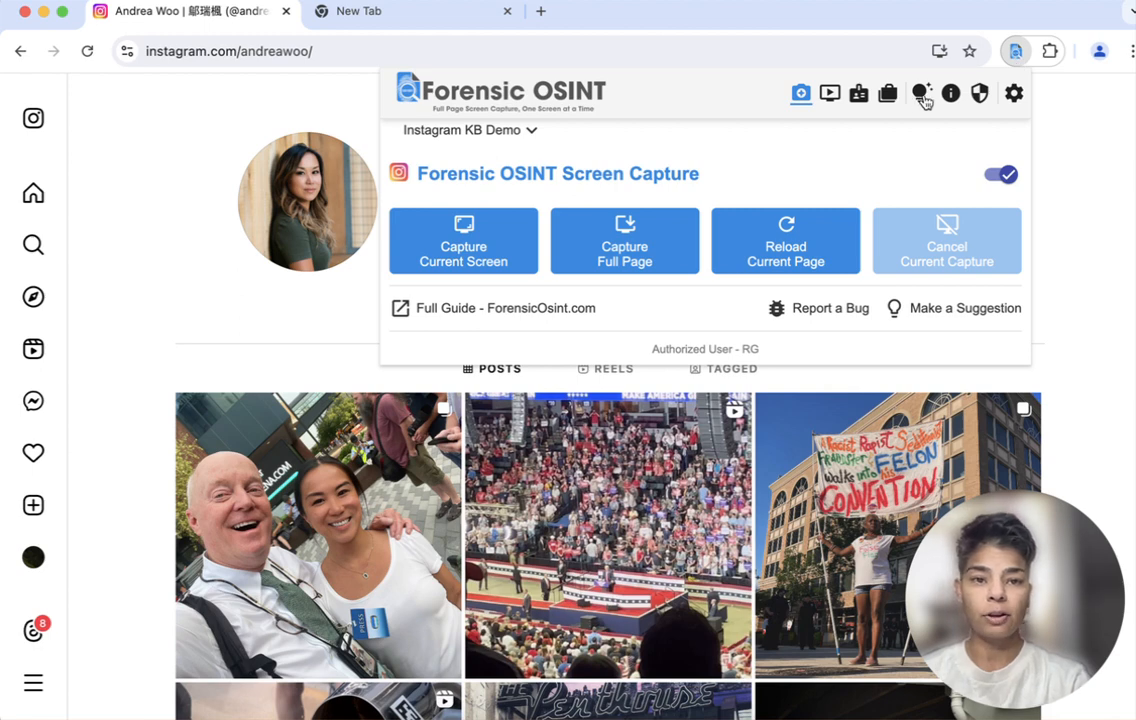
- Reach the guide section on finding/confirming an Instagram user with the profile ID
click(920, 94)
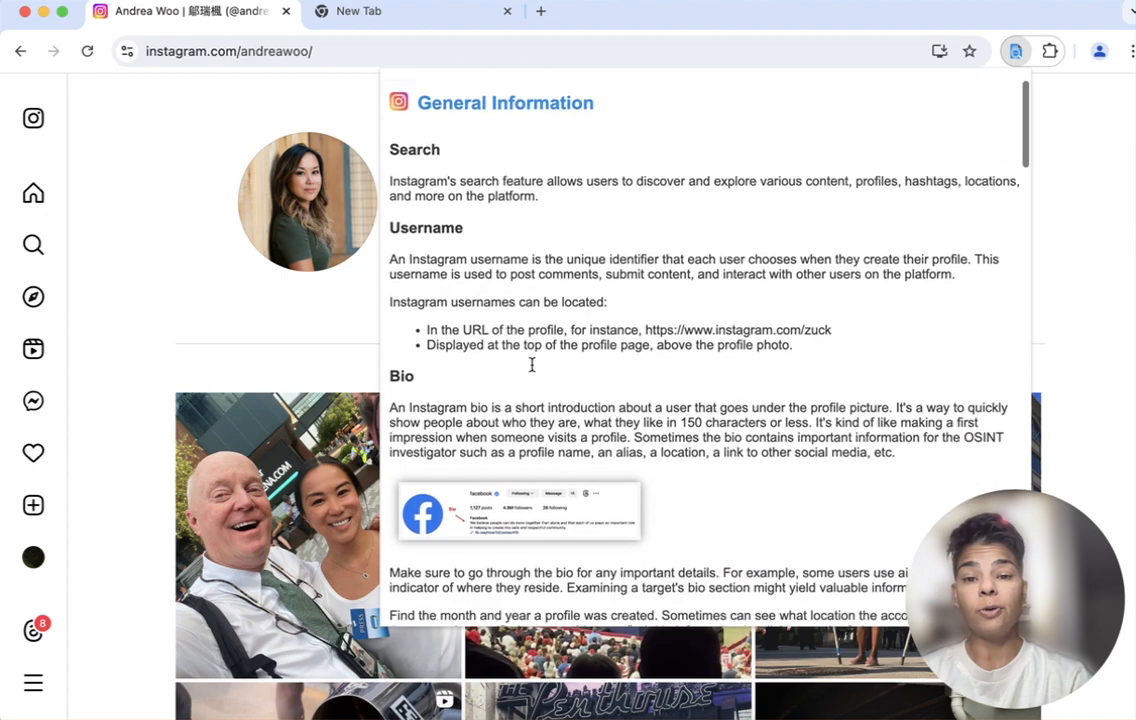
scroll(down, 3)
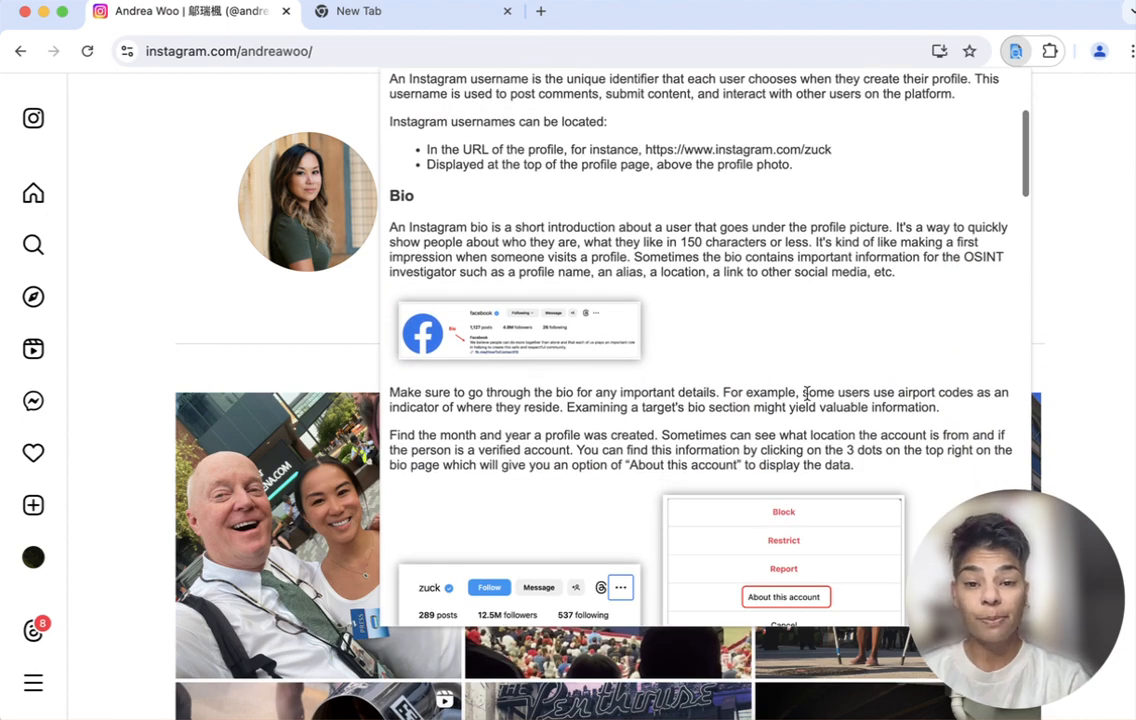
scroll(down, 3)
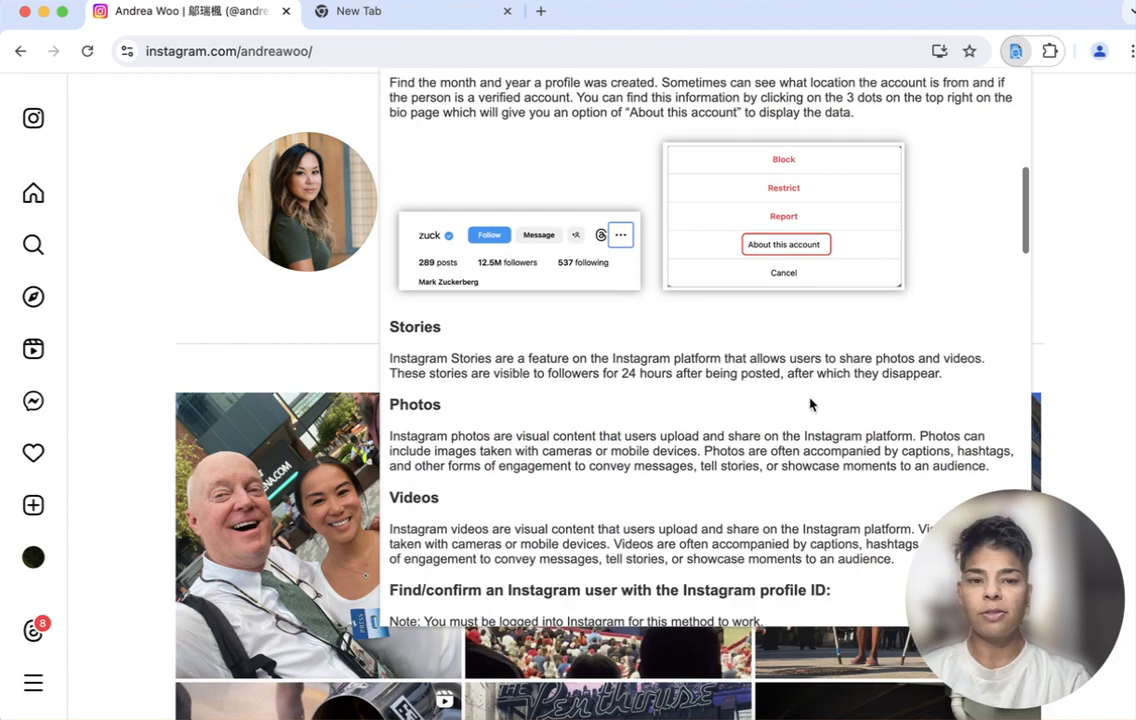
scroll(down, 3)
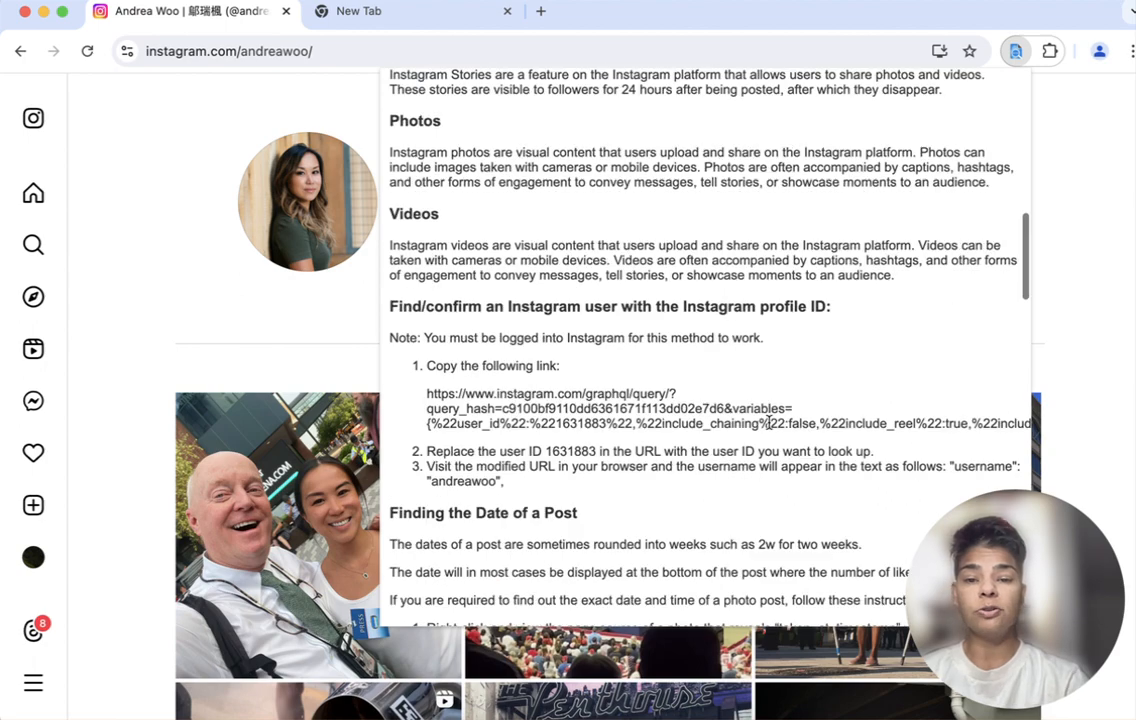
scroll(up, 3)
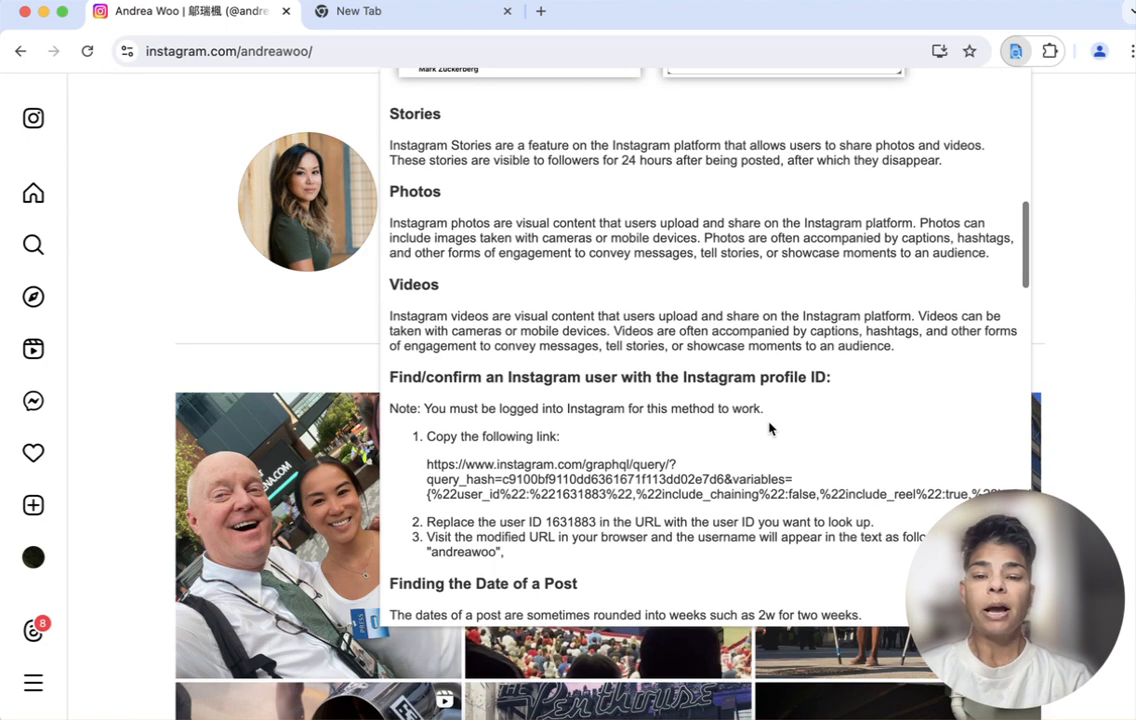
scroll(down, 3)
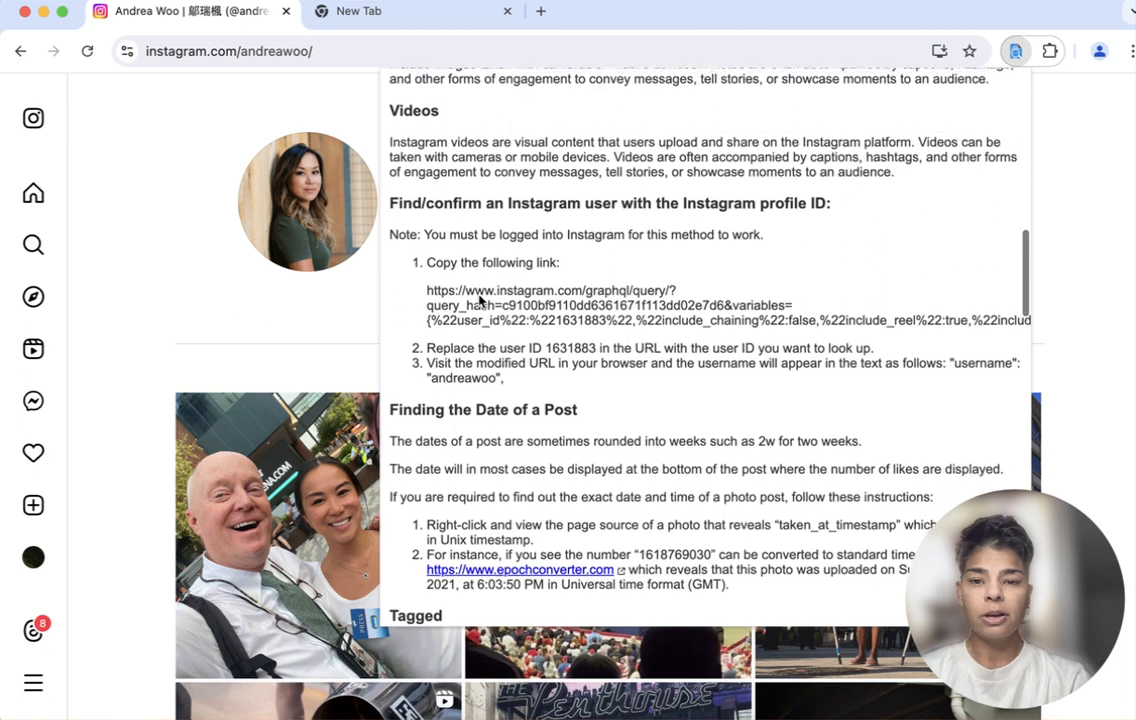
- Copy the guide's GraphQL profile-ID lookup link for pasting into a new tab
scroll(up, 3)
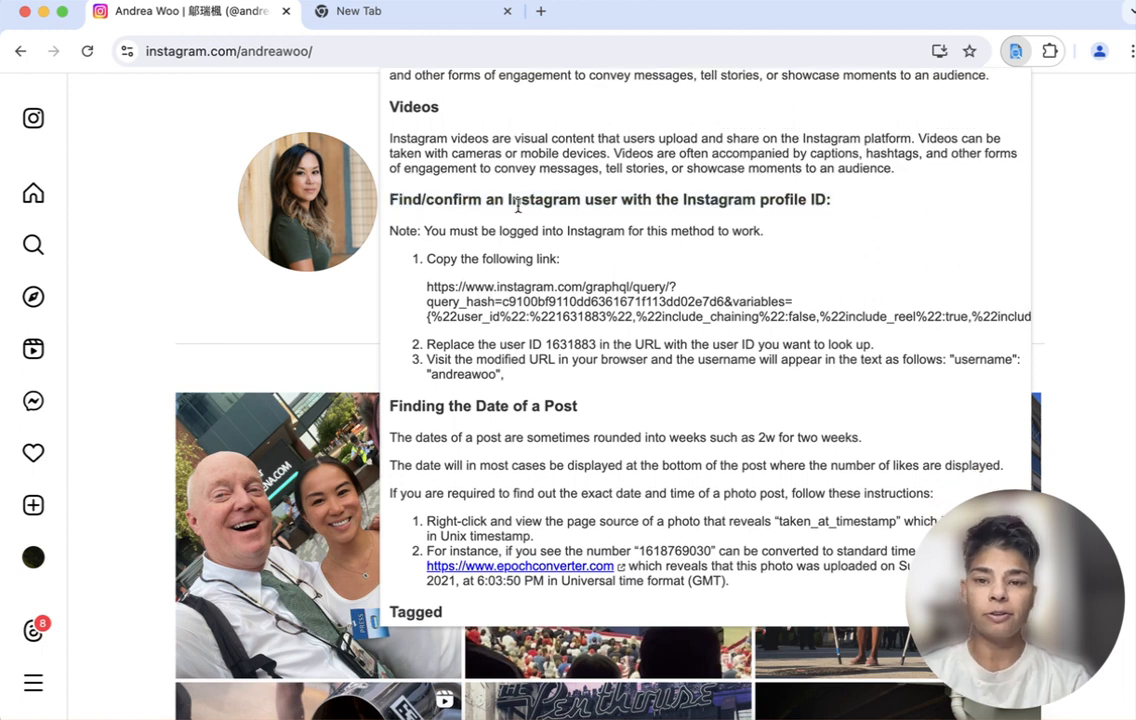
mouse_move(810, 228)
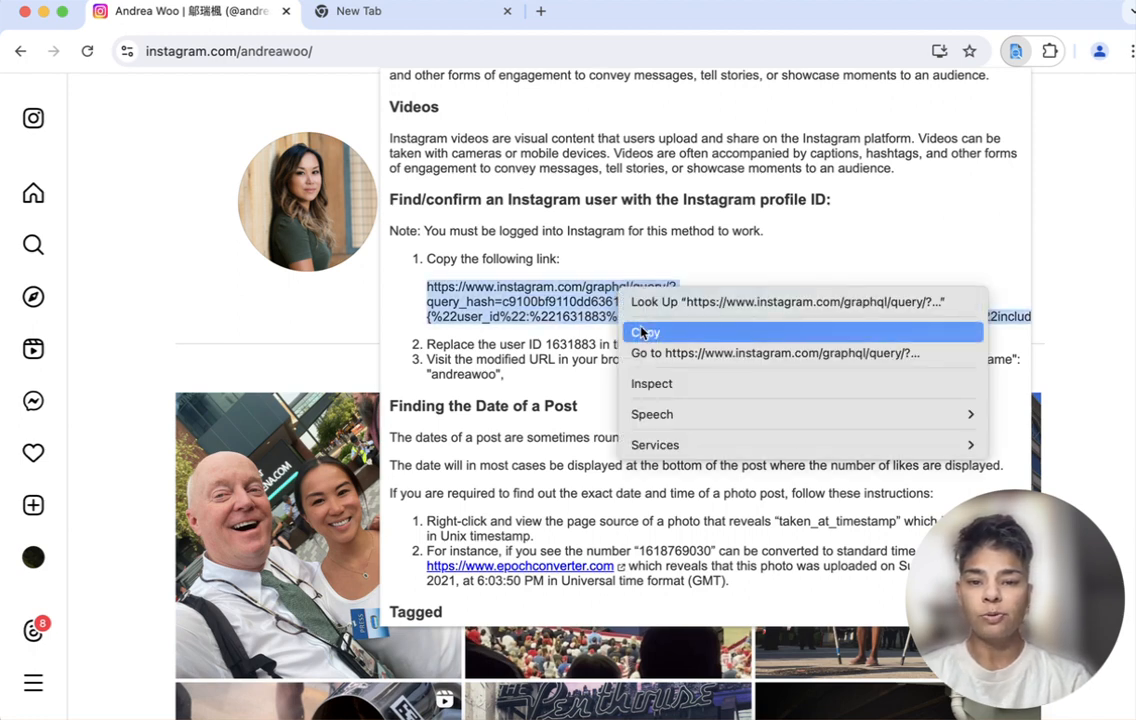
click(644, 332)
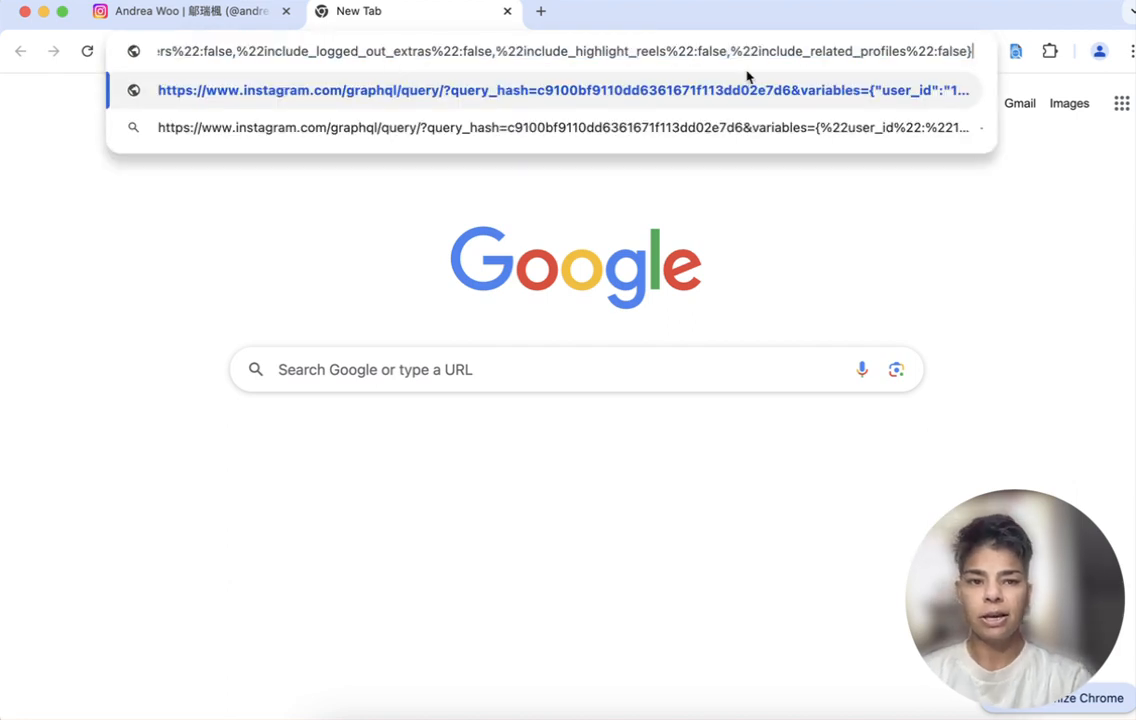
click(550, 90)
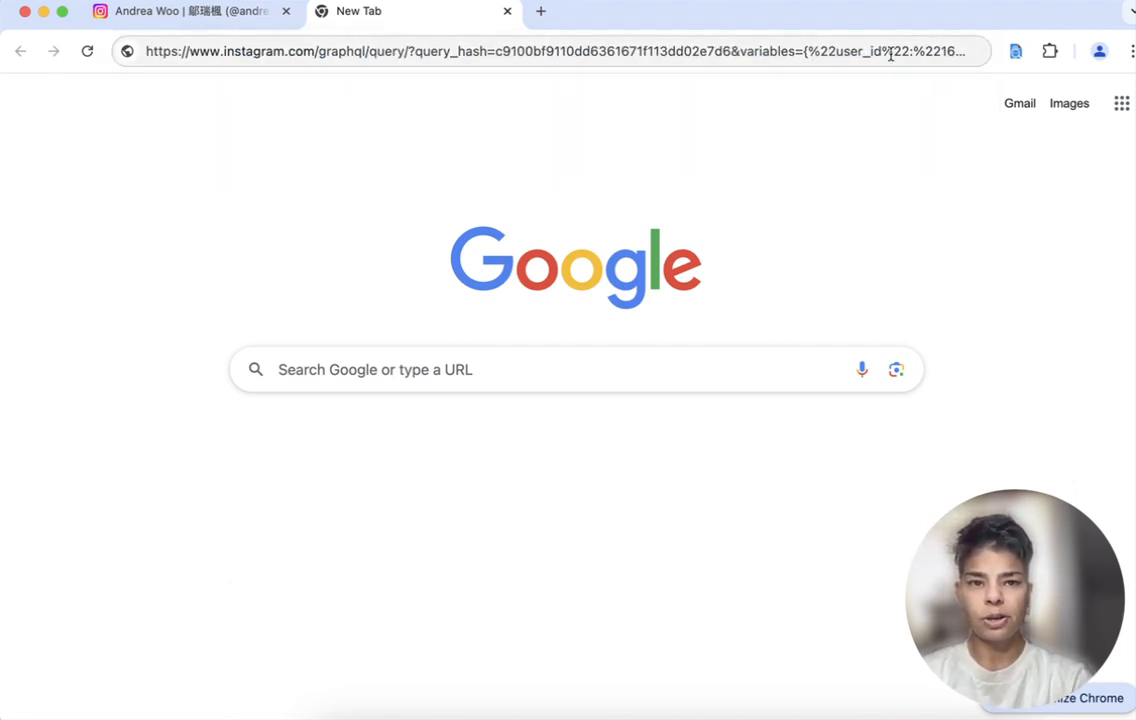
click(550, 52)
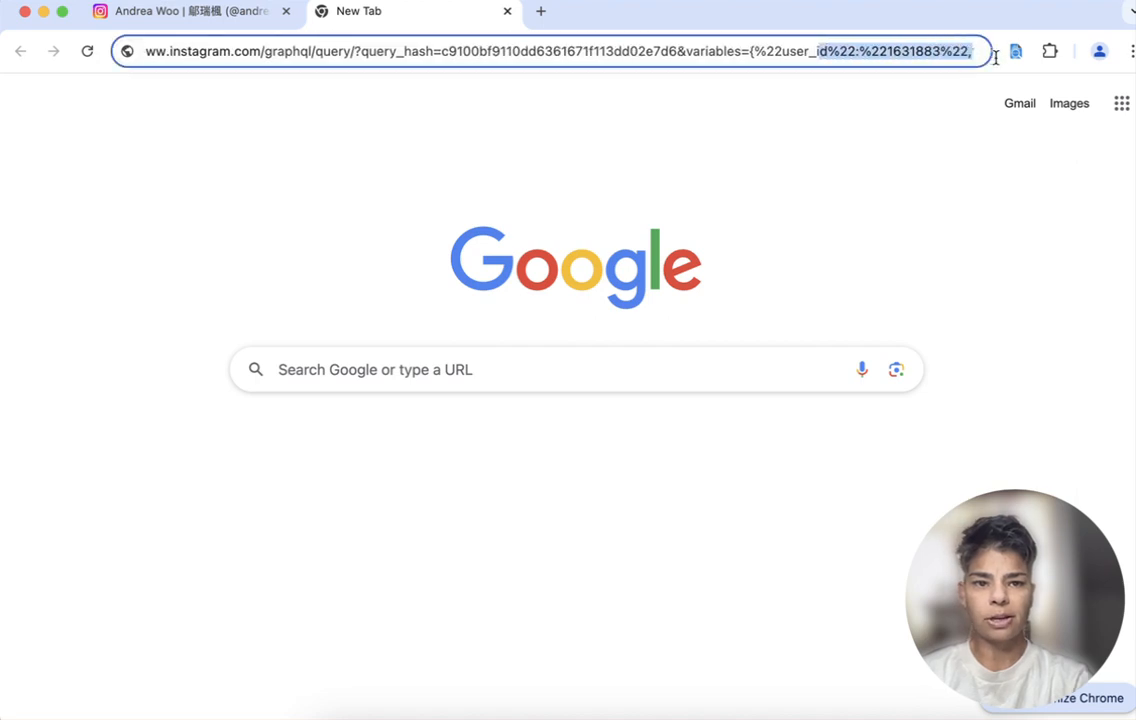
click(870, 52)
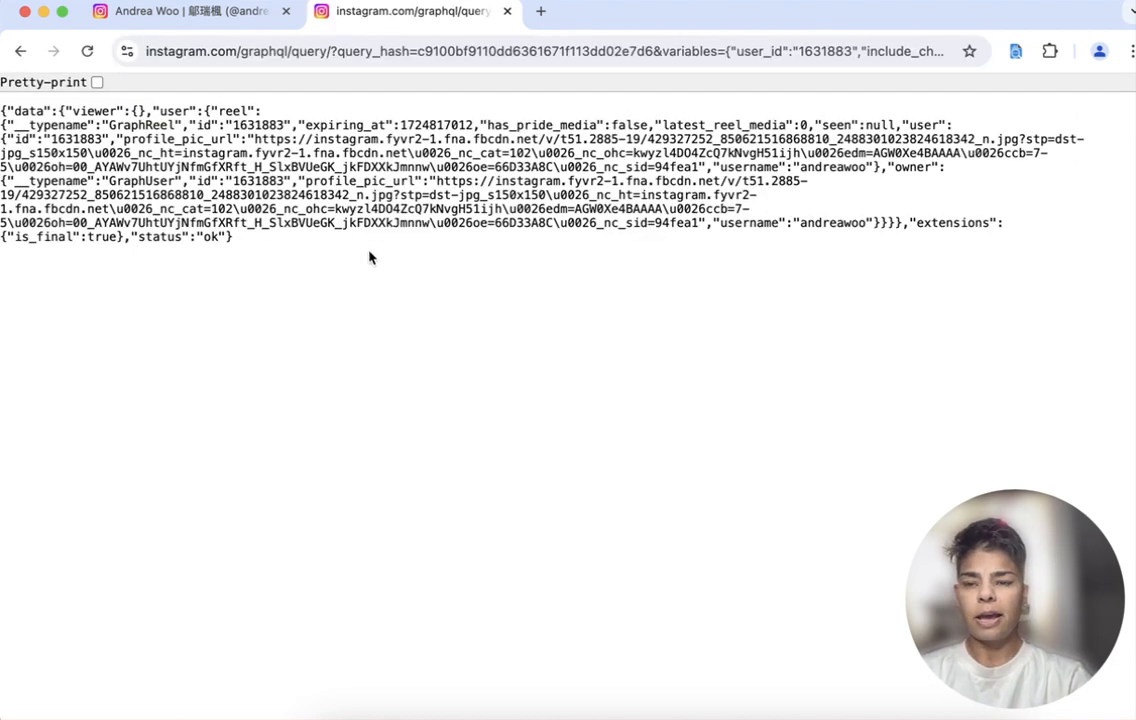
double_click(258, 124)
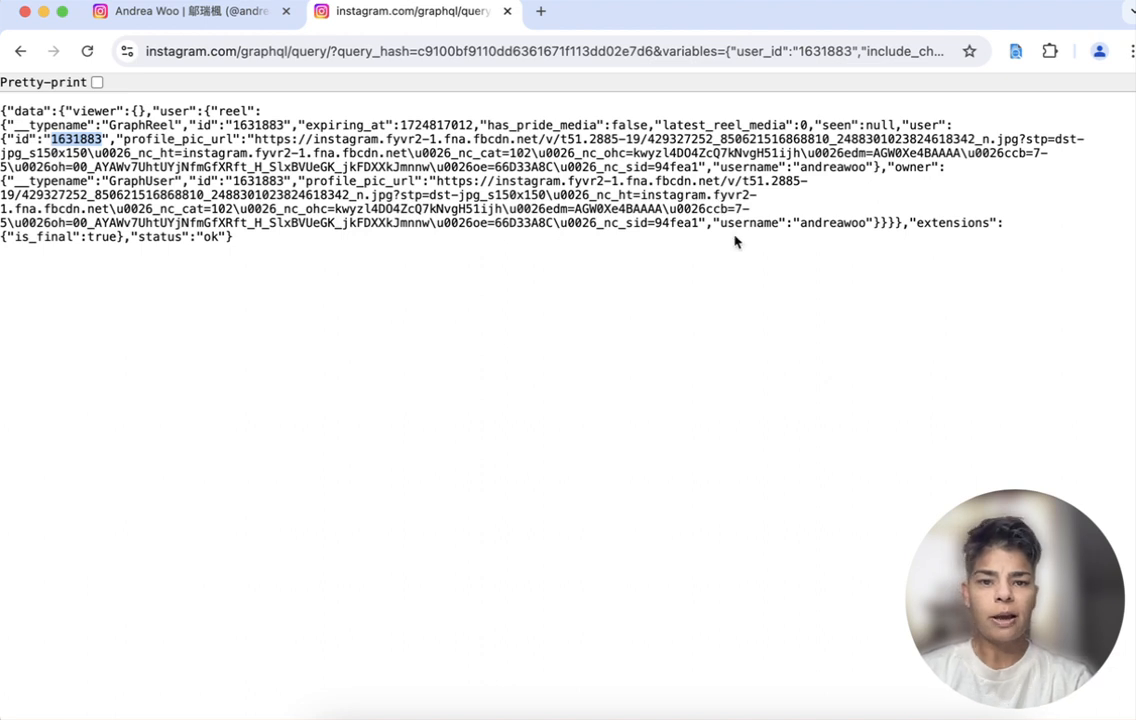
double_click(832, 224)
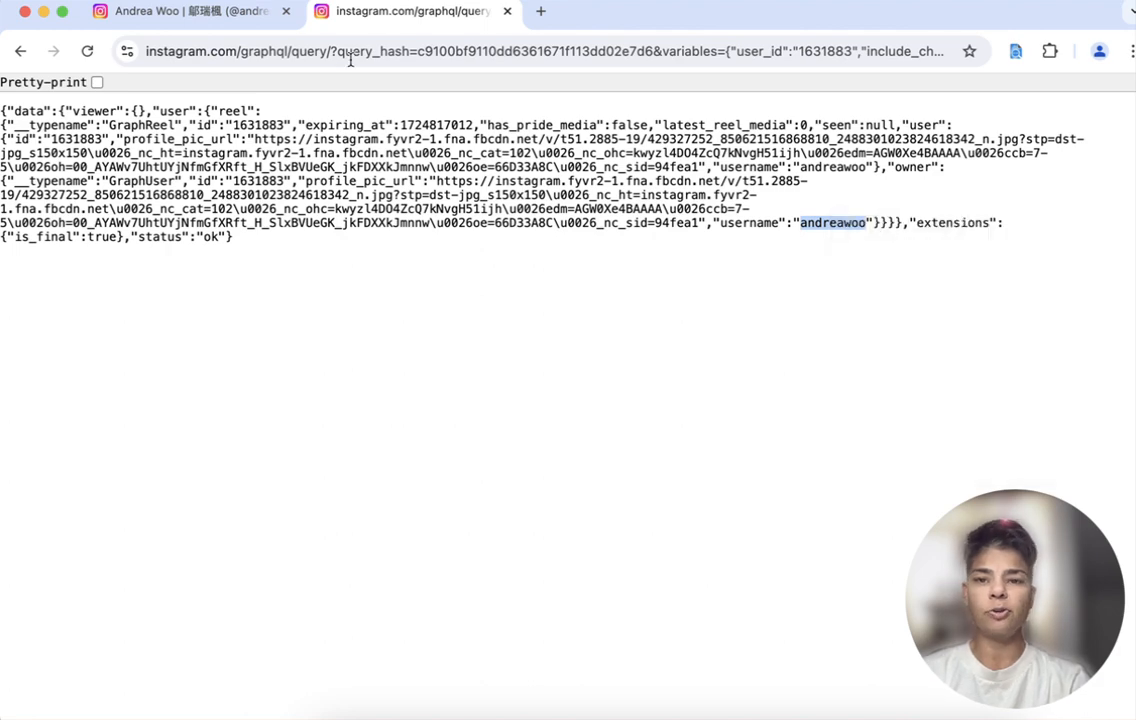
click(180, 12)
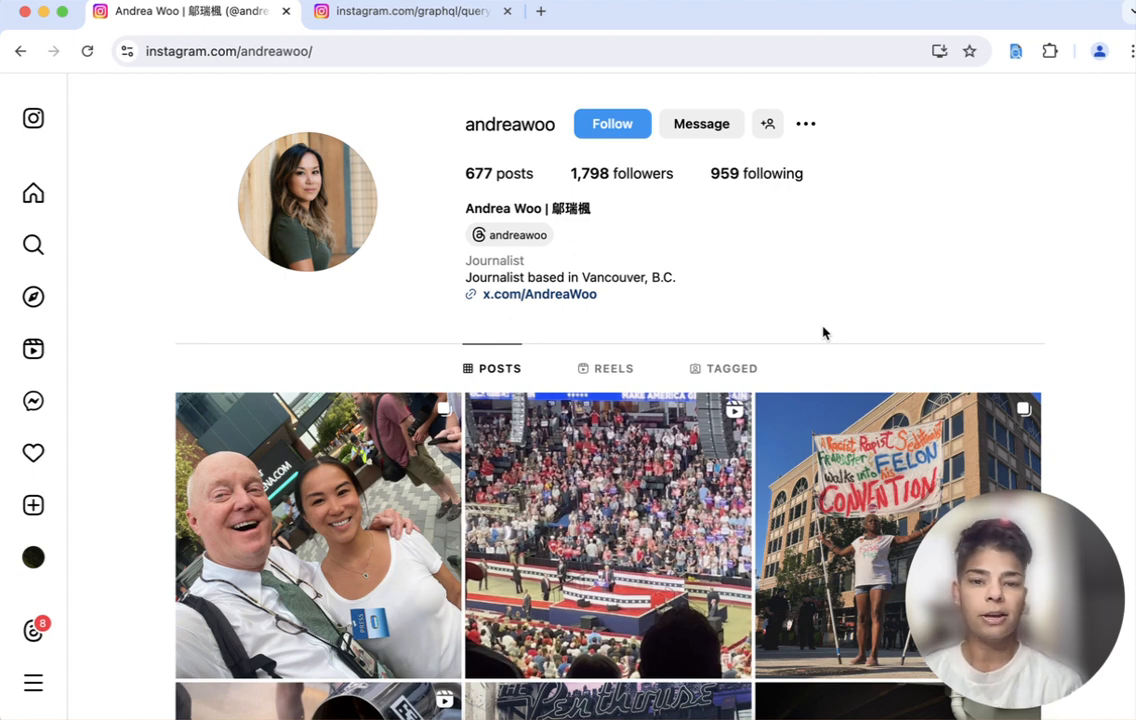
mouse_move(444, 512)
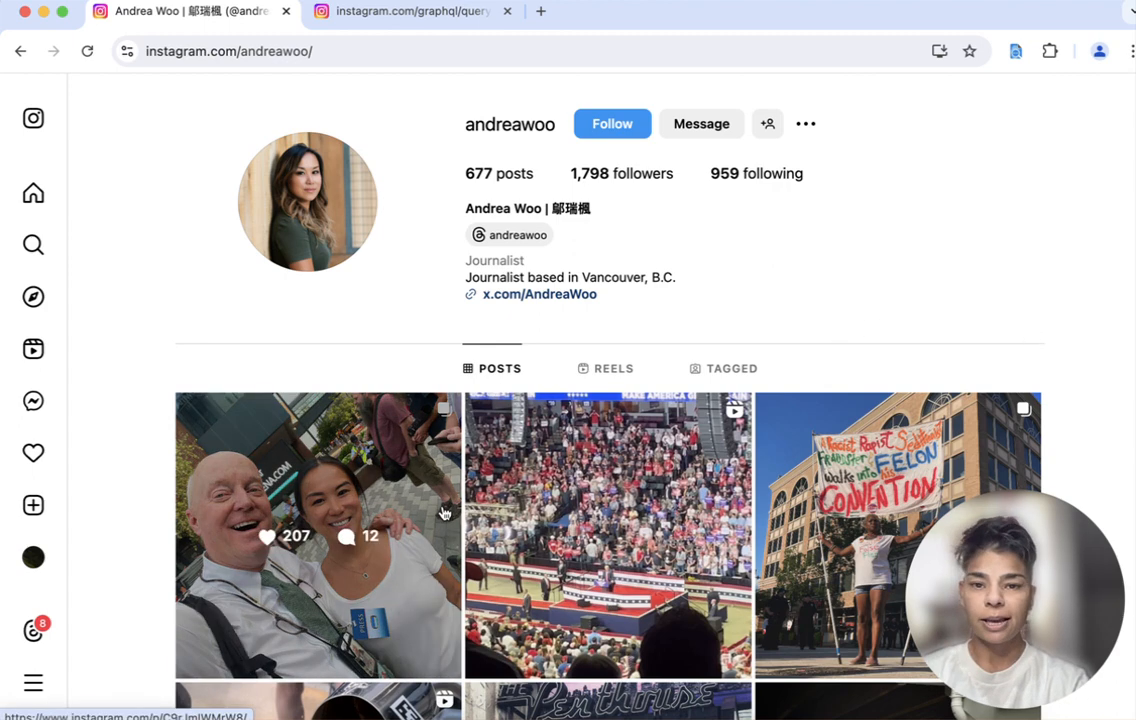